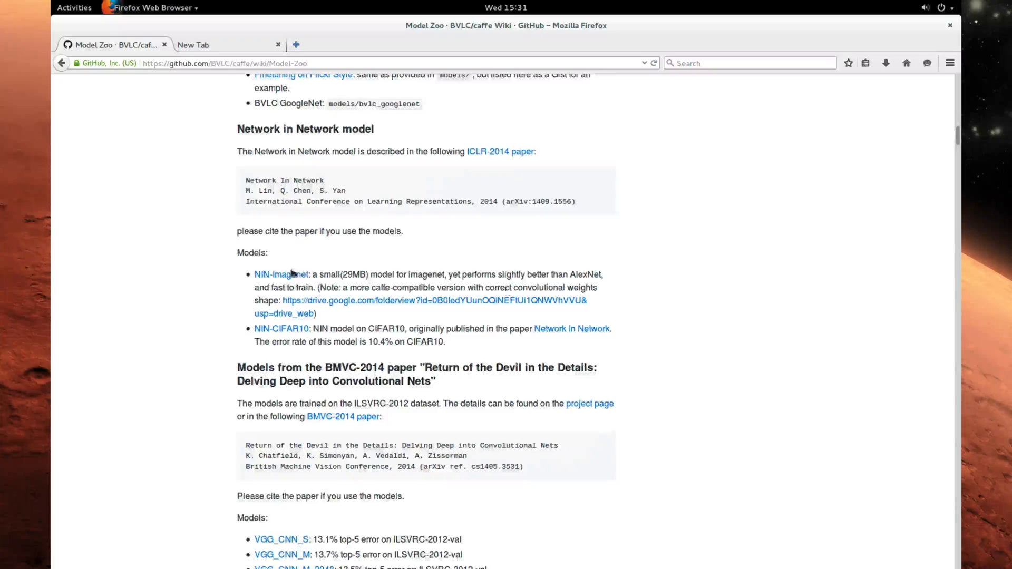
Step: Scroll the Model Zoo wiki to the Places-CNN section and open the deepdream script in gedit
scroll("down", 3)
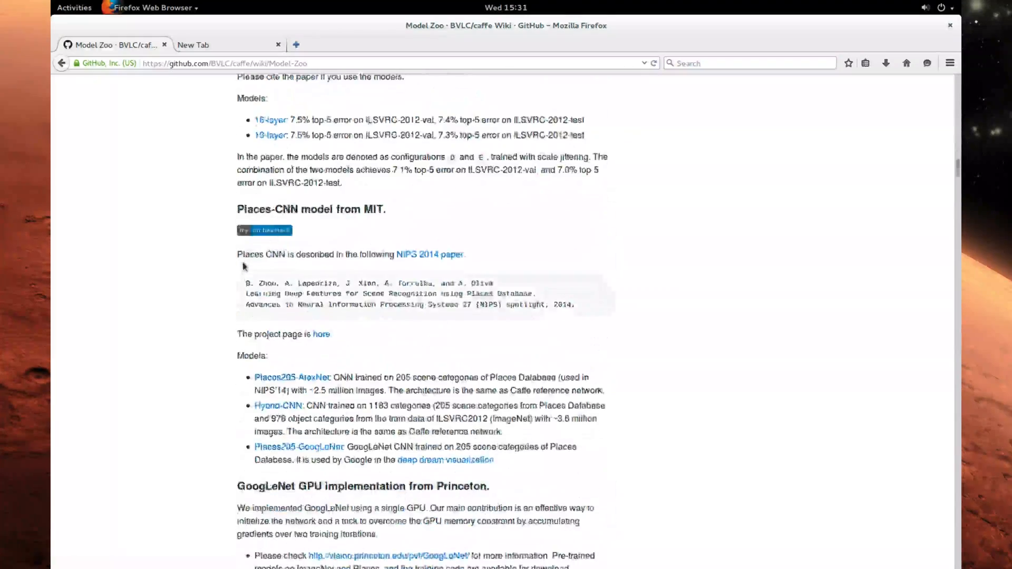
scroll("down", 3)
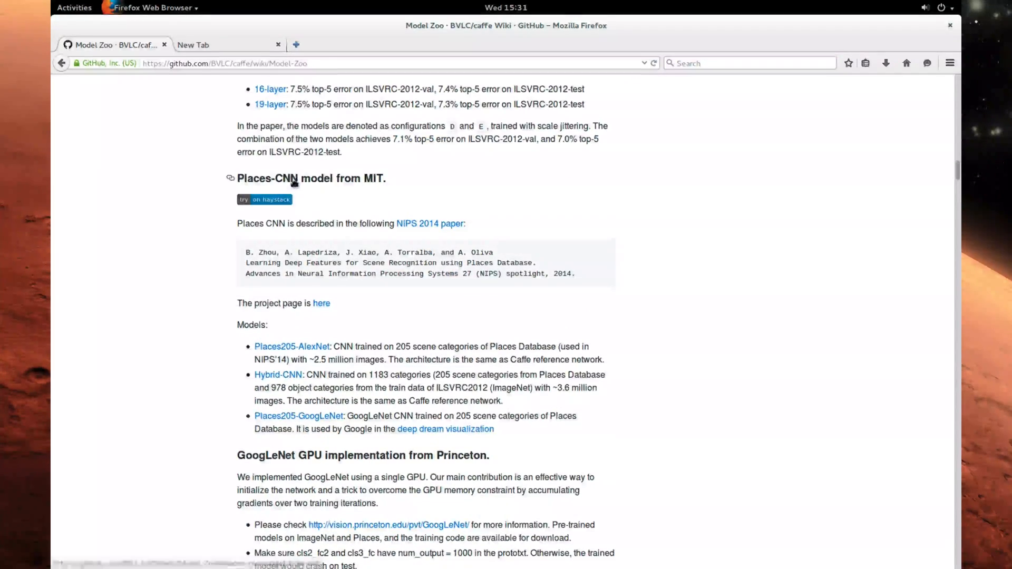
scroll("down", 3)
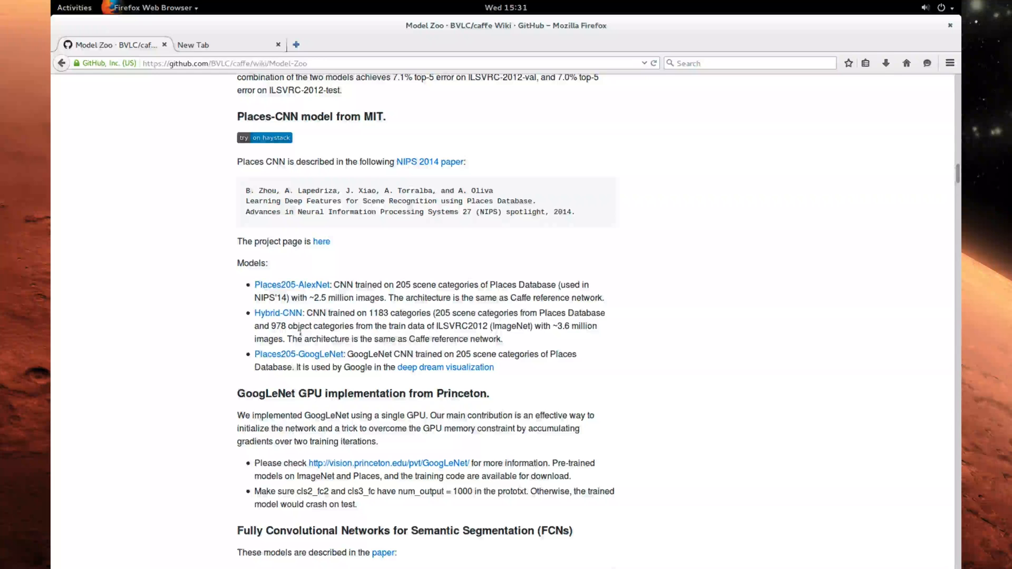
double_click(445, 367)
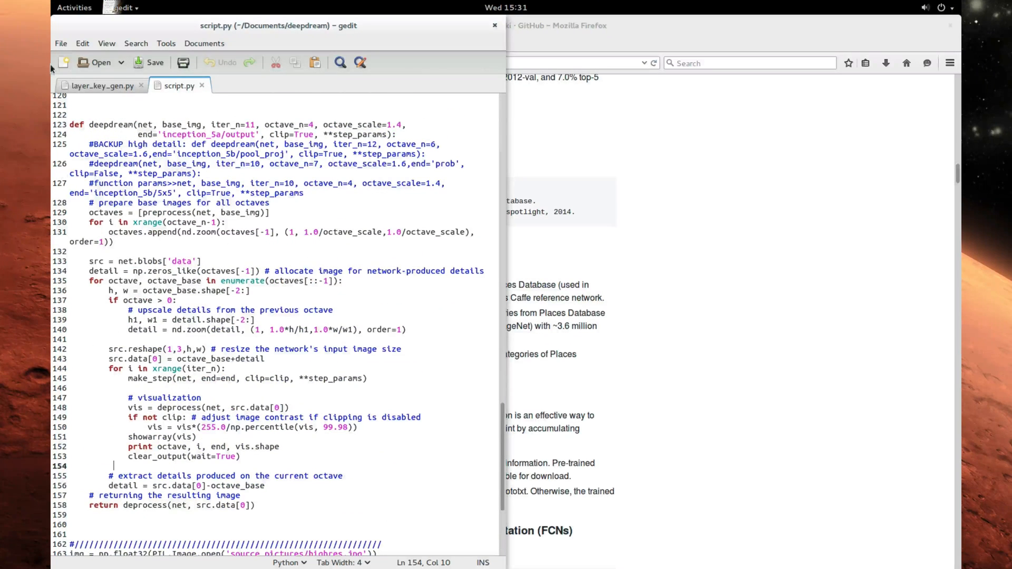
Step: Switch to layer_key_gen.py and scroll to the uncommented PLACES 365 model_path, net_fn and param_fn lines
left_click(101, 86)
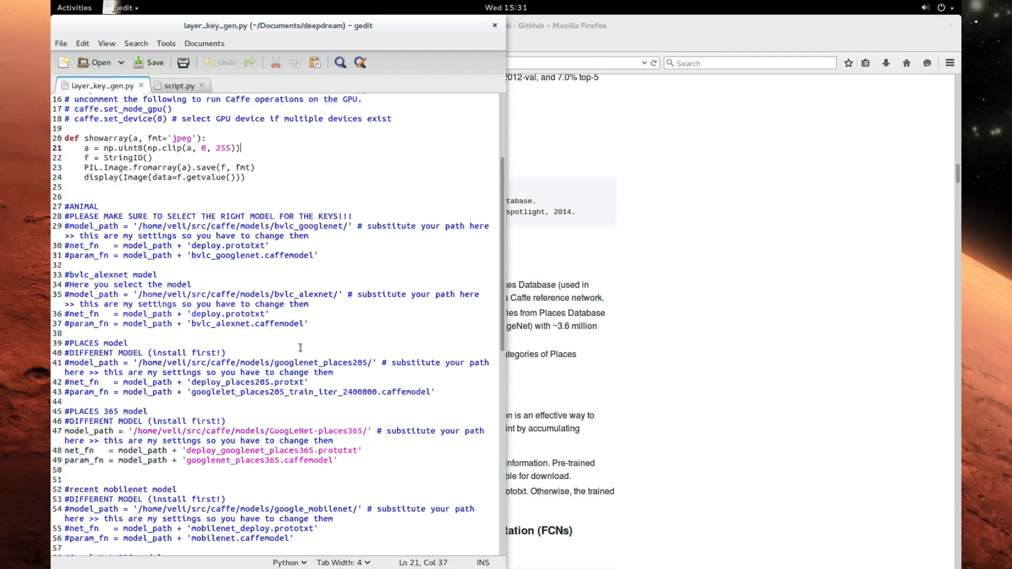
scroll("down", 3)
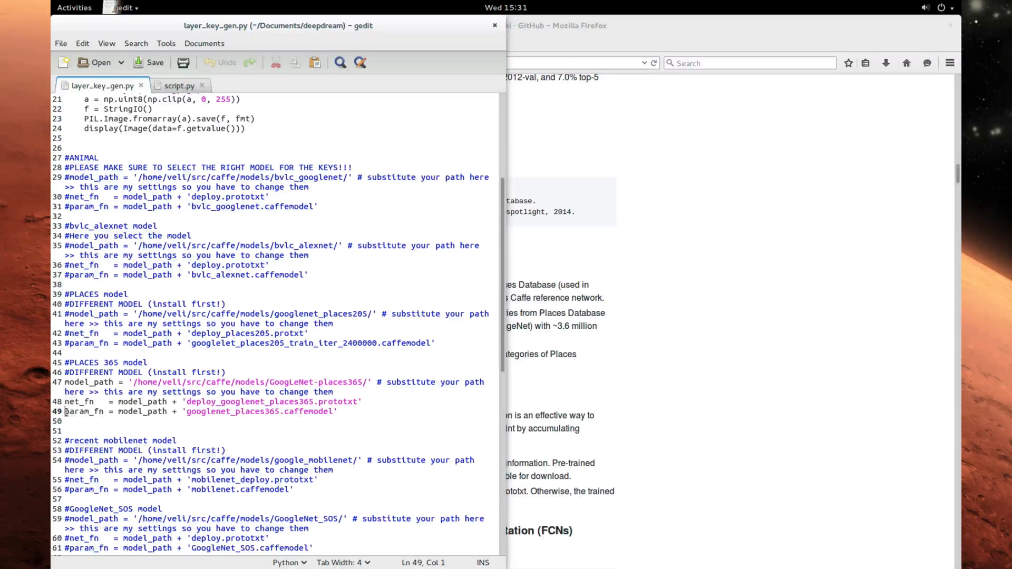